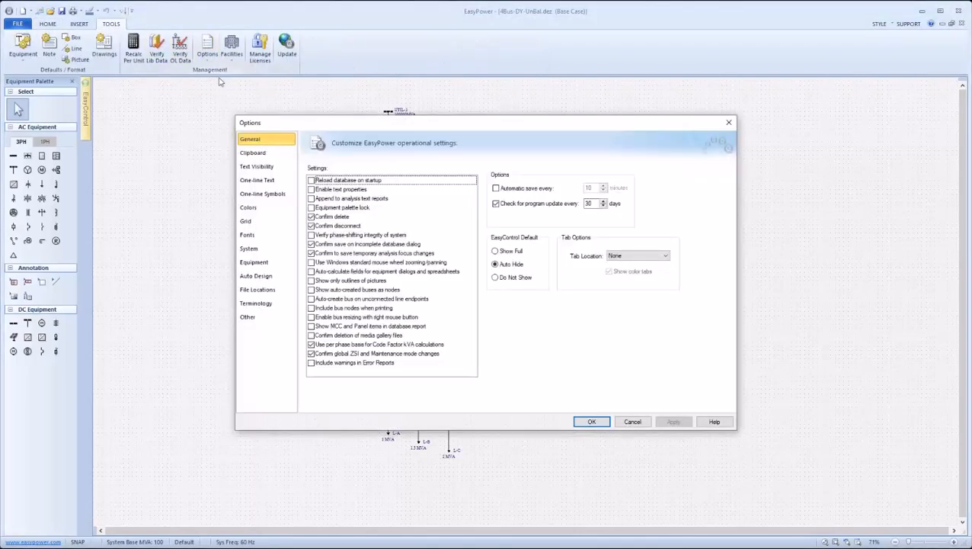
# - On the System options page, set PF Calculation Method to Unbalanced
pyautogui.click(249, 248)
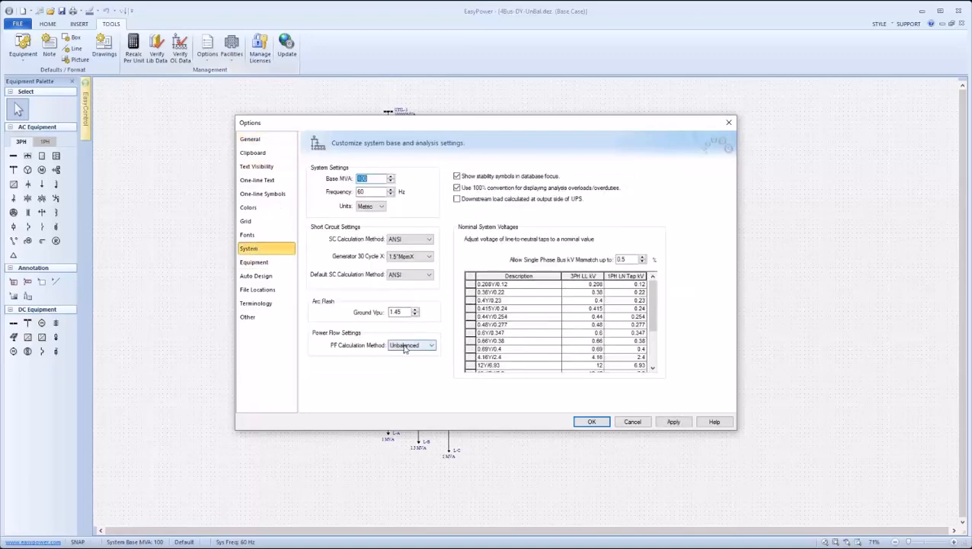
pyautogui.click(430, 345)
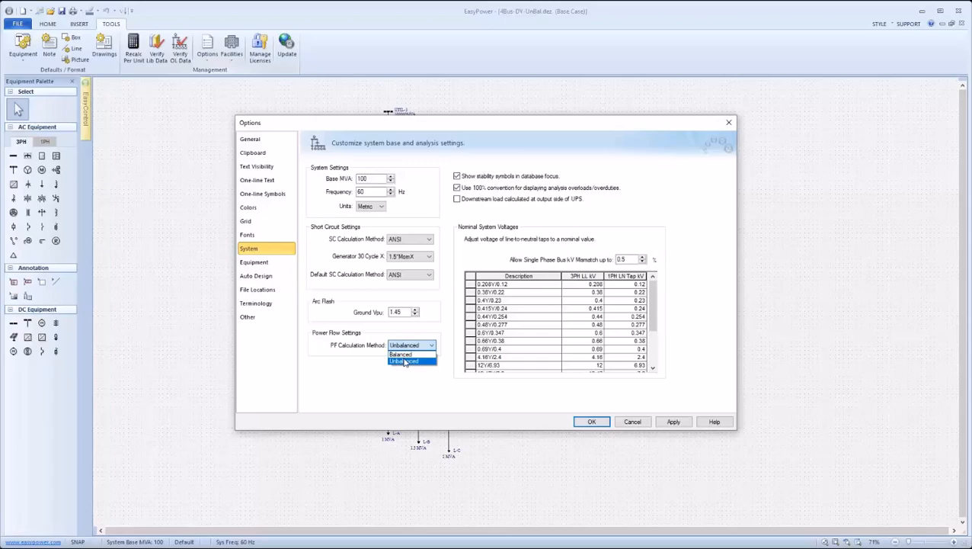
pyautogui.click(592, 422)
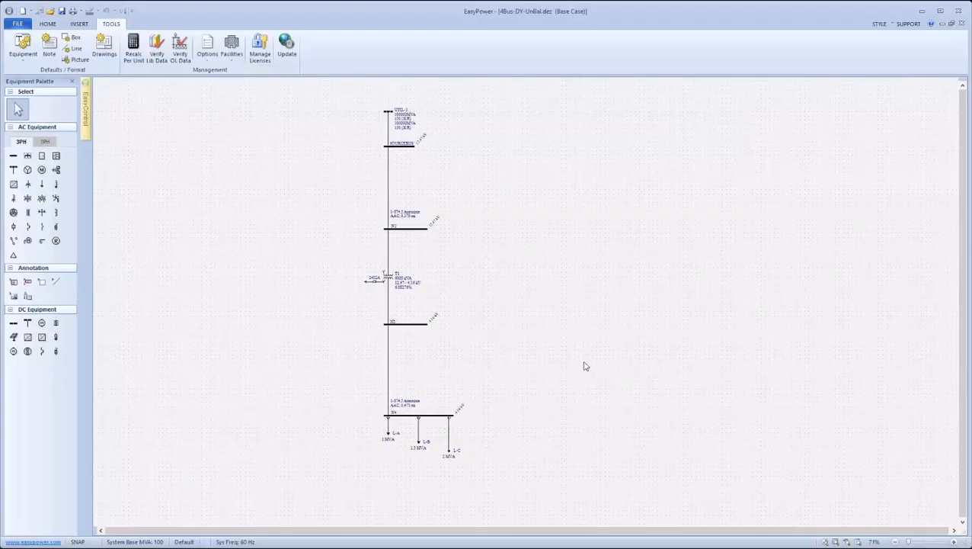
pyautogui.moveTo(580, 363)
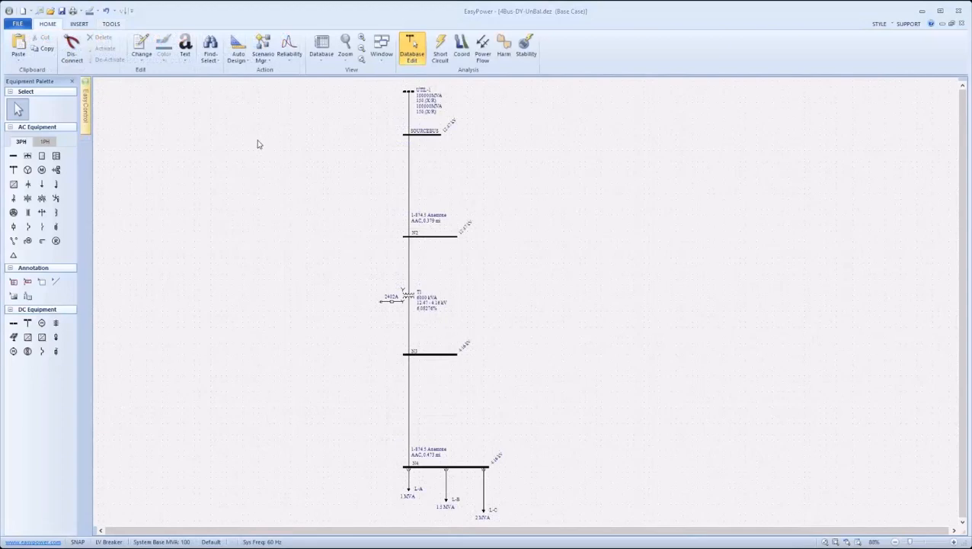
# - Review Tools > Options settings, then switch to Power Flow study mode
pyautogui.click(112, 24)
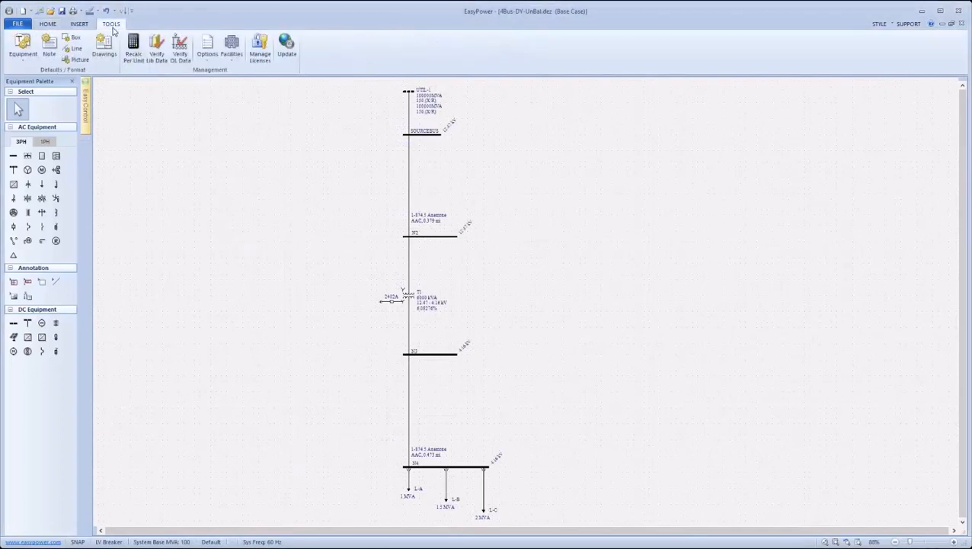
pyautogui.click(207, 46)
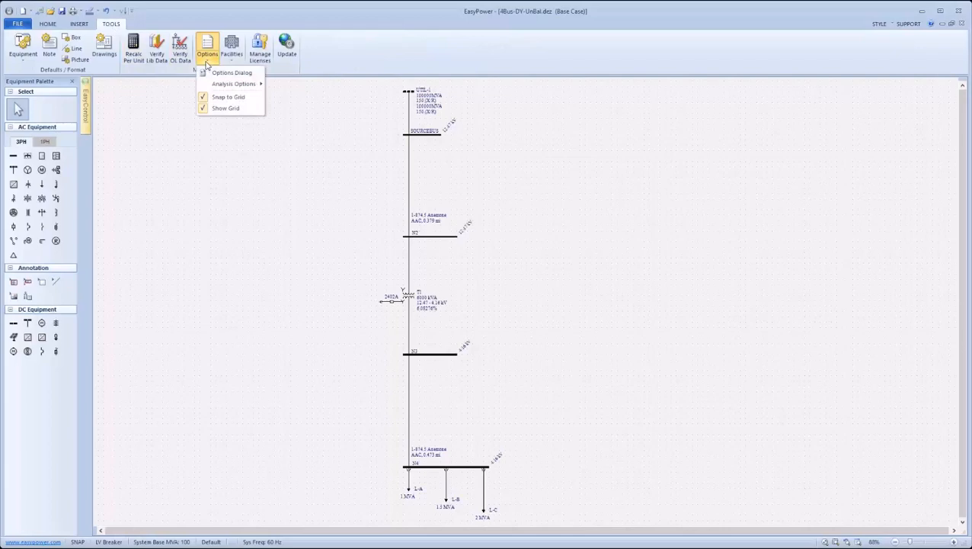
pyautogui.moveTo(234, 84)
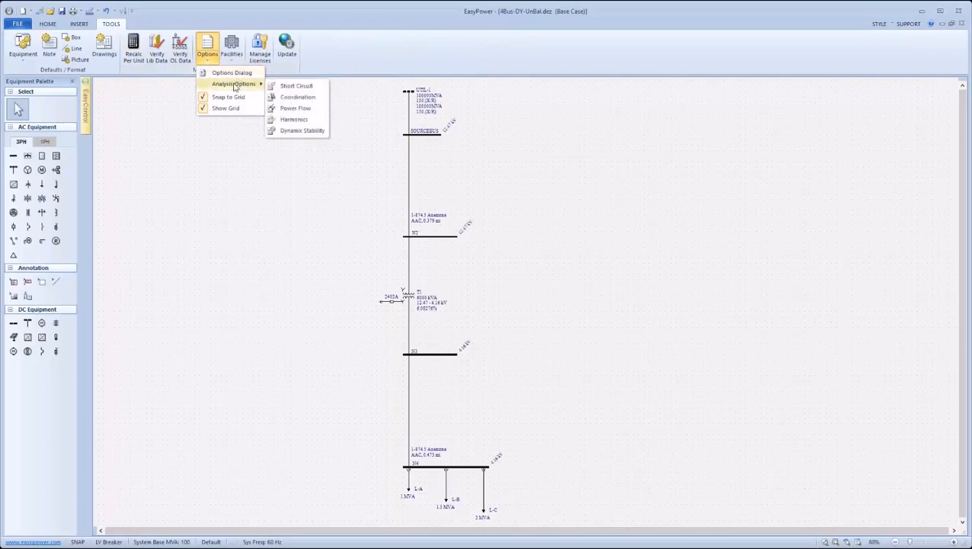
pyautogui.click(47, 24)
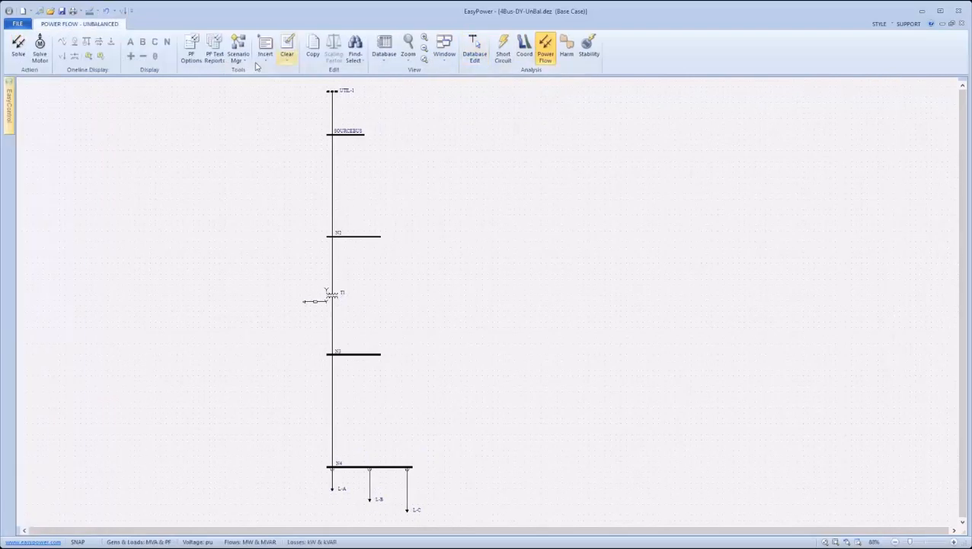
# - Open PF Options to the Control page with mismatch, iteration and threshold settings
pyautogui.click(190, 47)
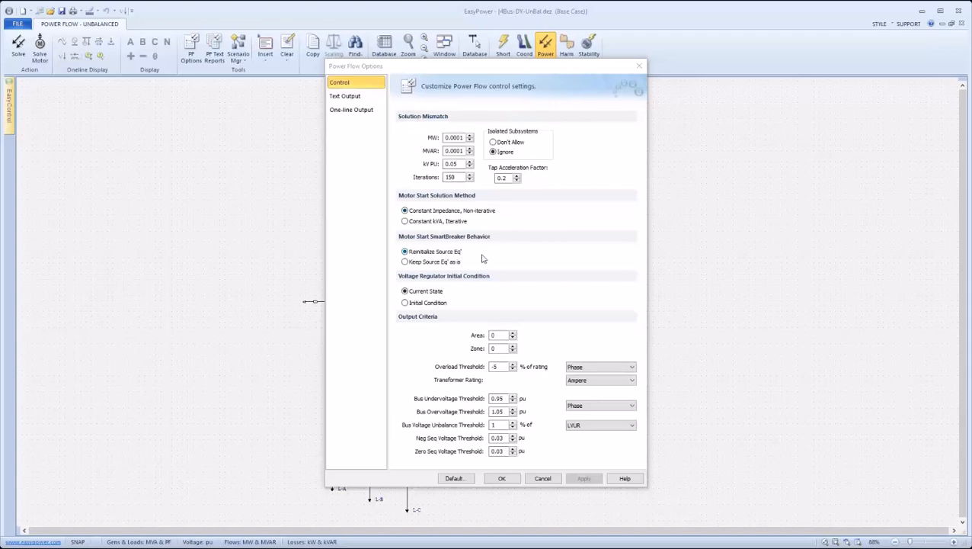
pyautogui.moveTo(457, 296)
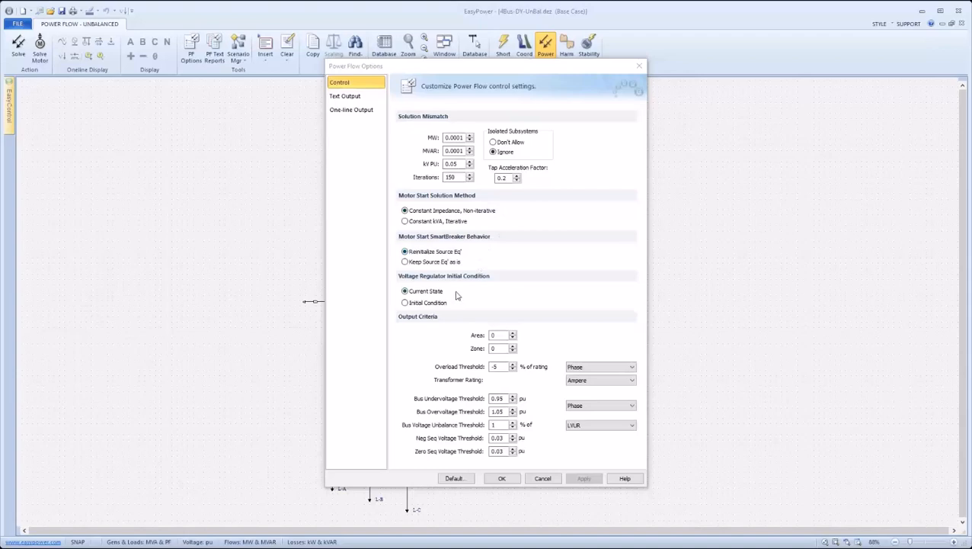
pyautogui.moveTo(451, 340)
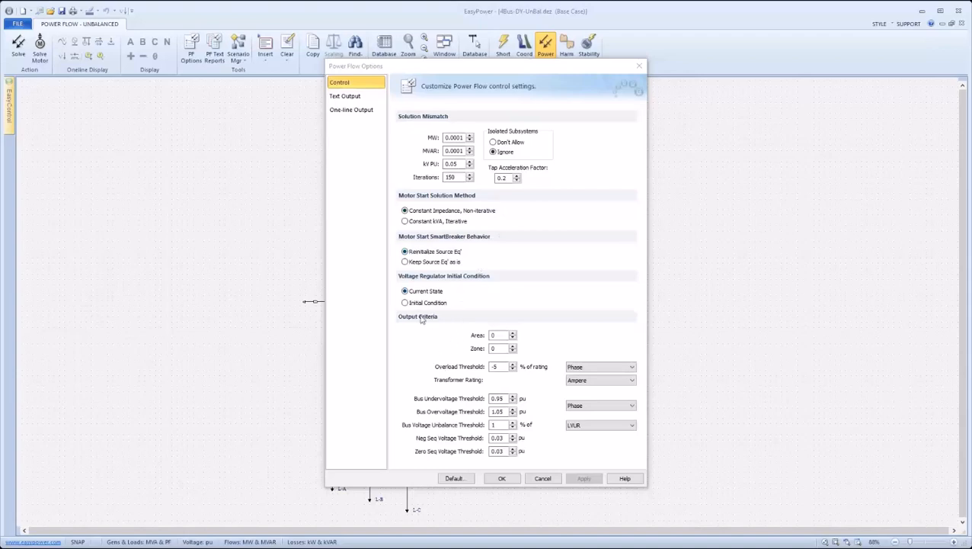
pyautogui.moveTo(433, 368)
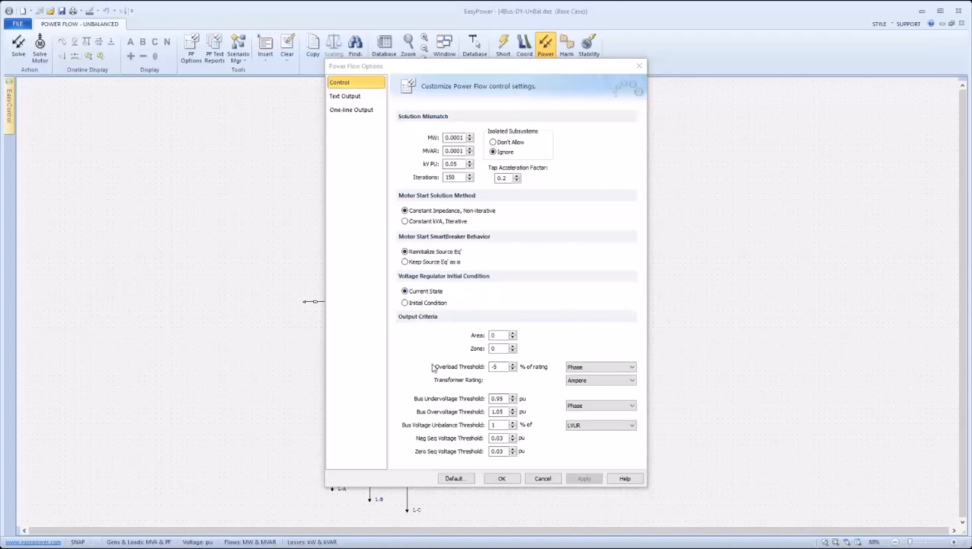
pyautogui.moveTo(428, 346)
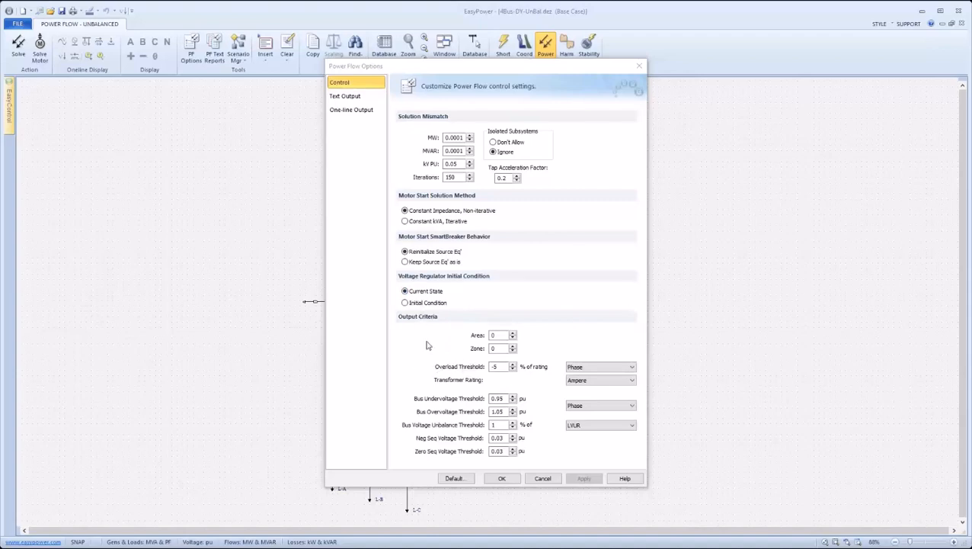
pyautogui.moveTo(449, 346)
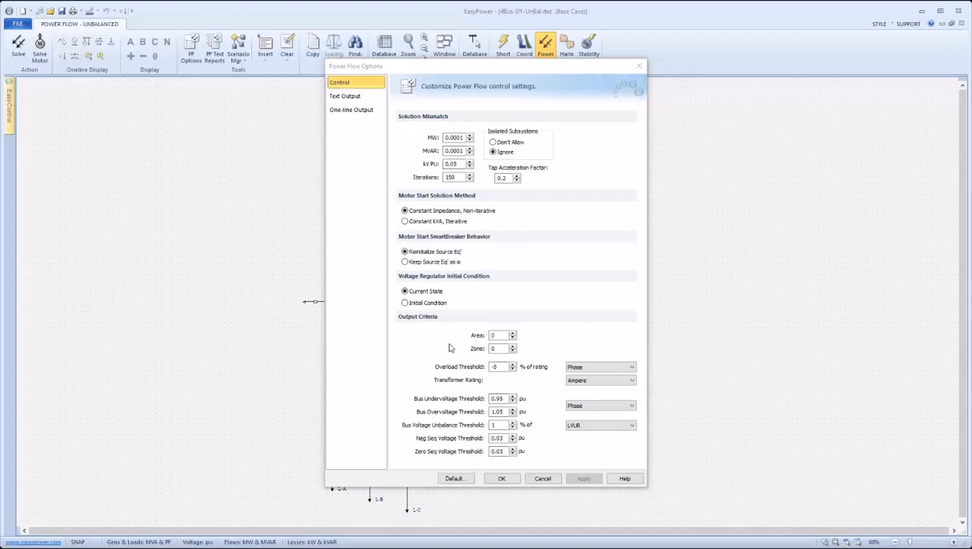
pyautogui.moveTo(448, 349)
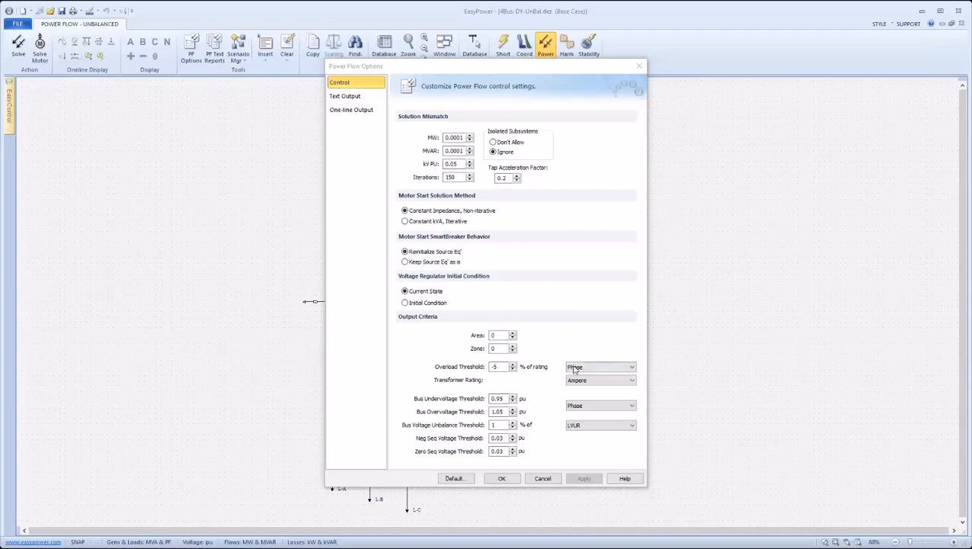
# - Set Output Criteria overload and bus voltage bases to Phase, with LVUR for unbalance
pyautogui.click(631, 367)
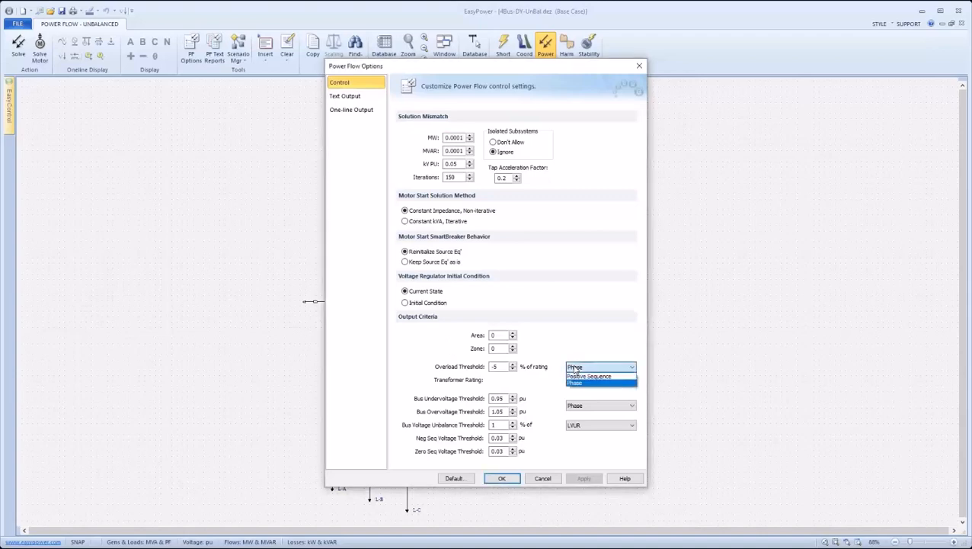
pyautogui.moveTo(575, 376)
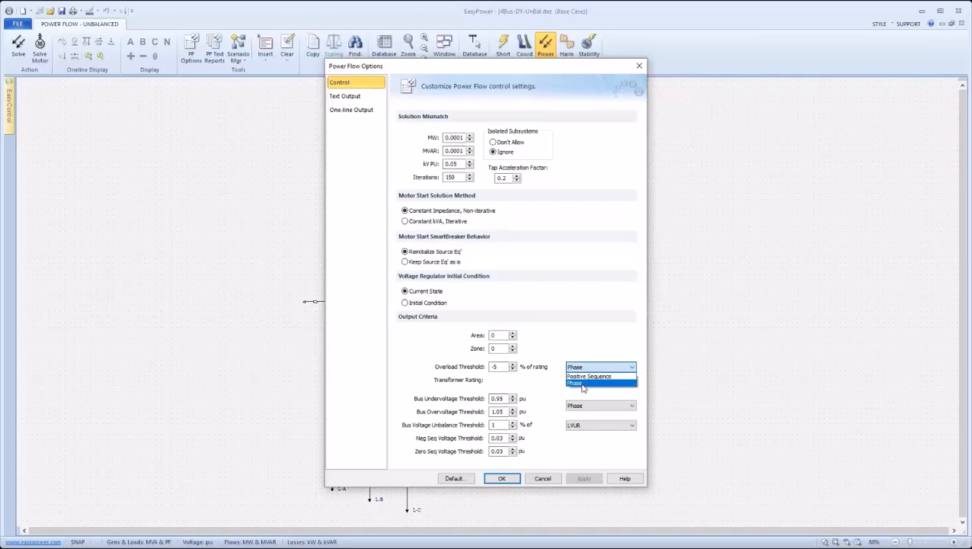
pyautogui.click(575, 382)
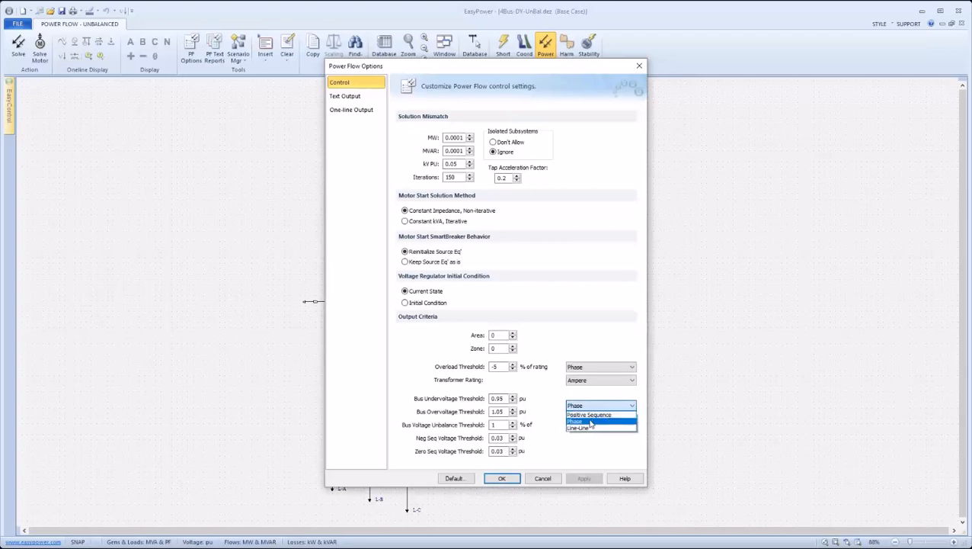
pyautogui.moveTo(583, 428)
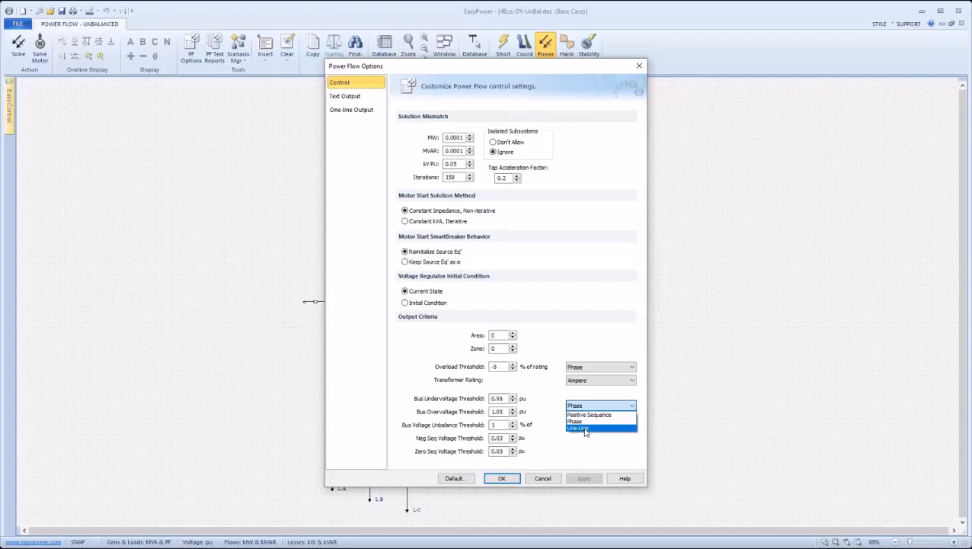
pyautogui.click(578, 426)
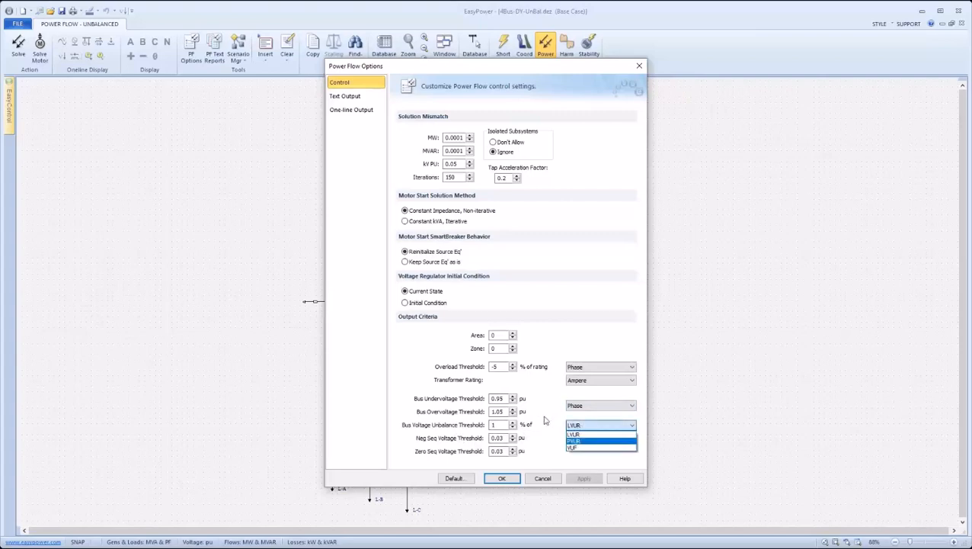
pyautogui.click(574, 434)
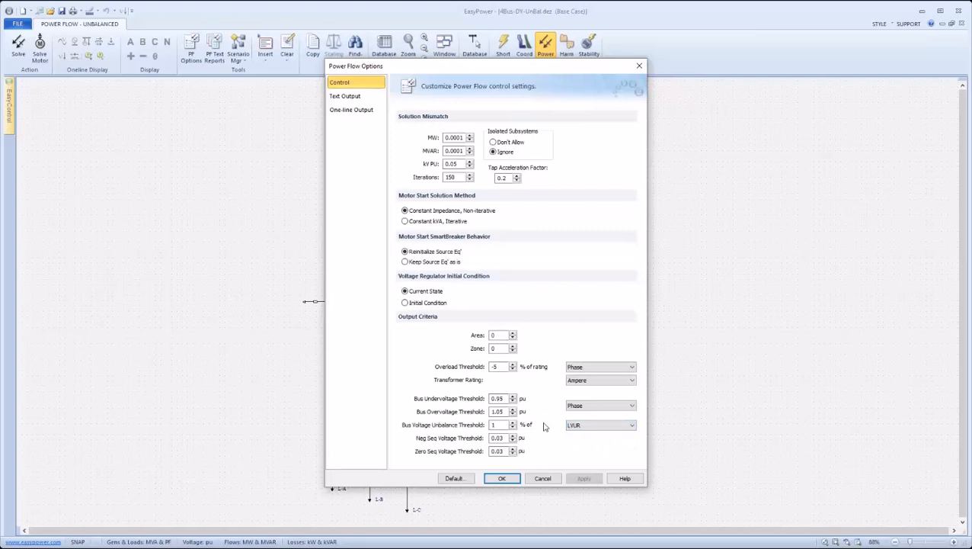
pyautogui.moveTo(519, 445)
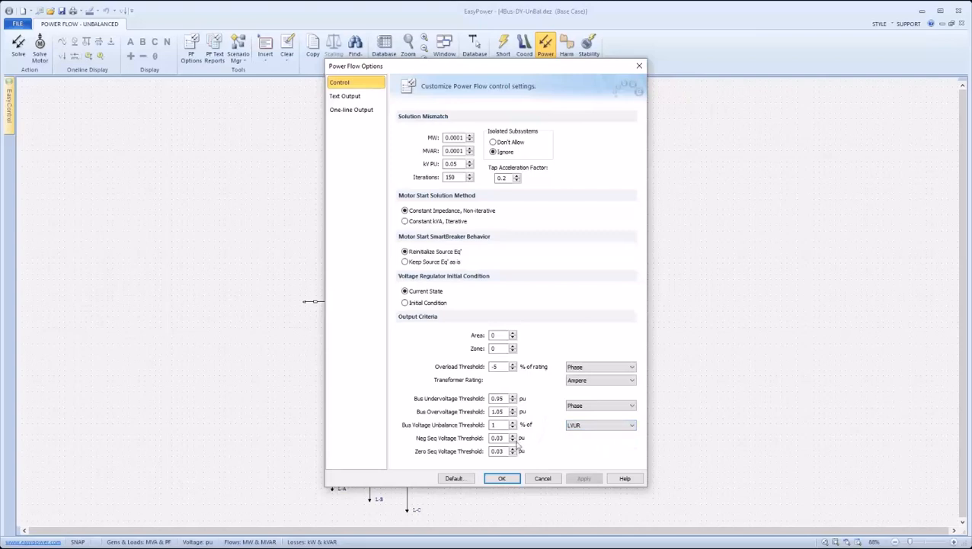
pyautogui.moveTo(421, 442)
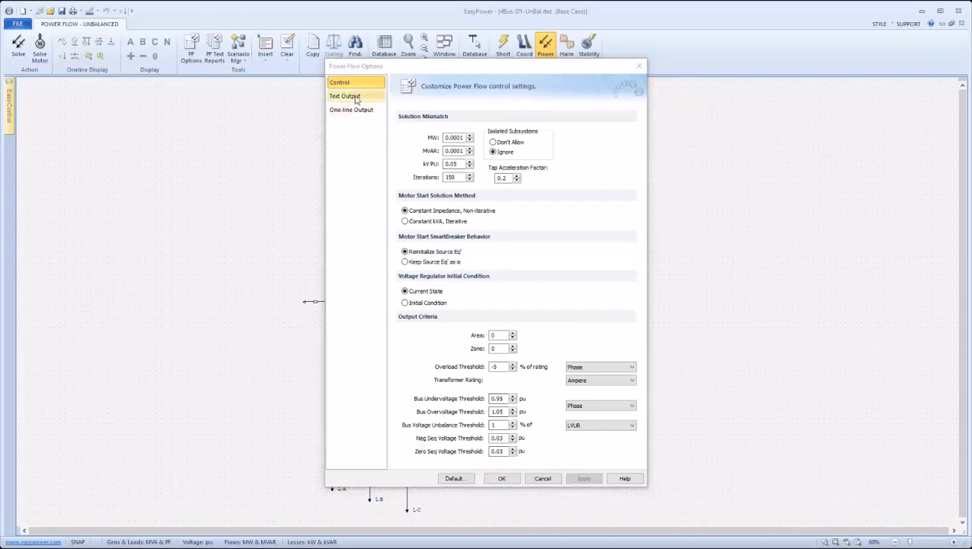
# - Keep IEEE/WSCC text output with Line Overloads and Elements network options, then confirm
pyautogui.click(345, 95)
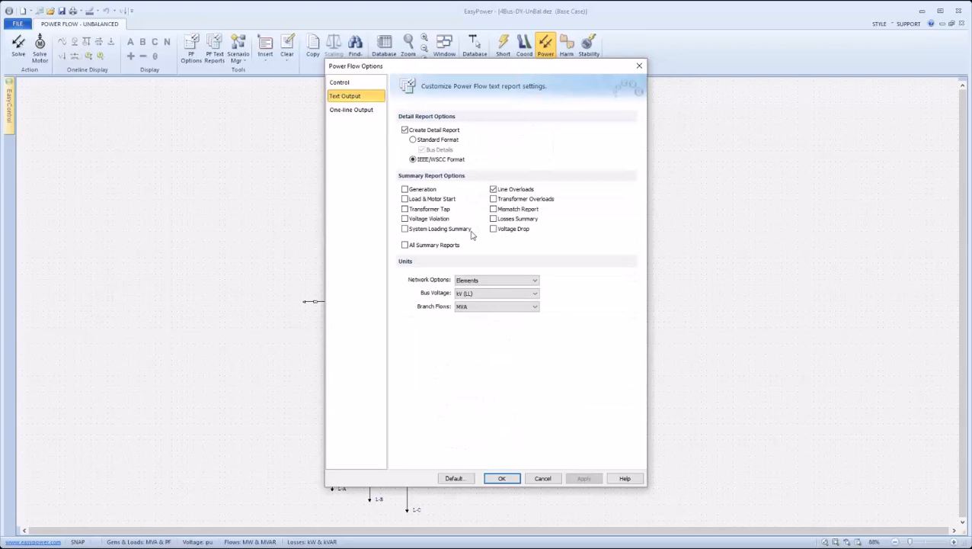
pyautogui.moveTo(465, 236)
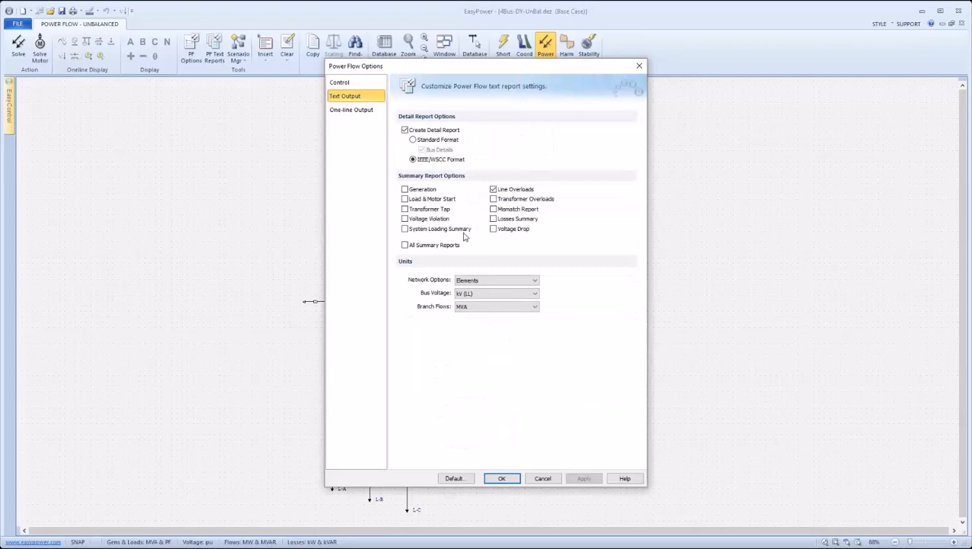
pyautogui.moveTo(467, 235)
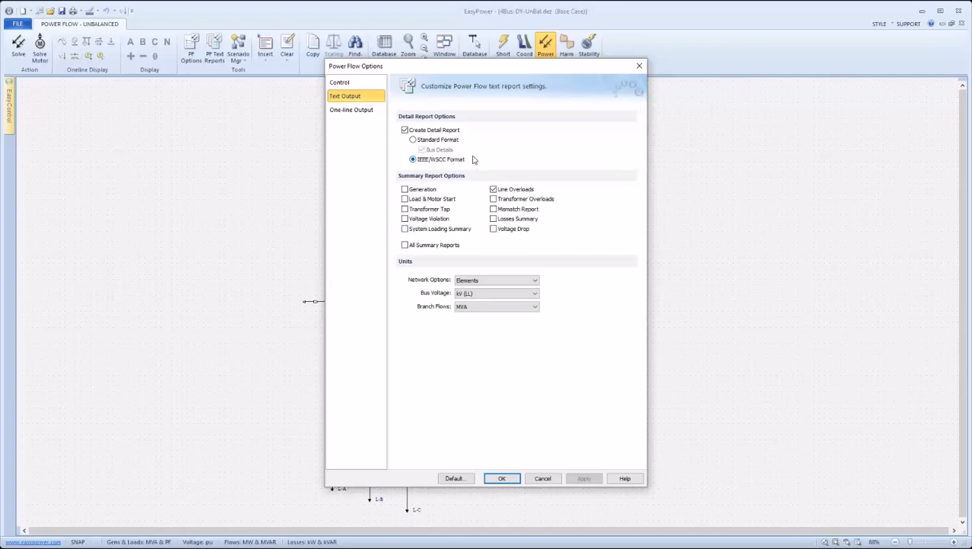
pyautogui.moveTo(491, 182)
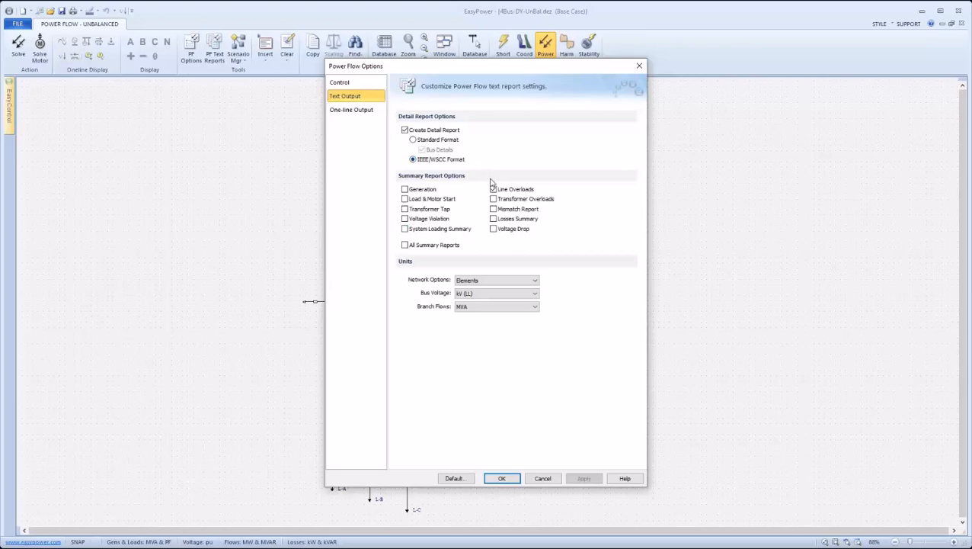
pyautogui.click(494, 189)
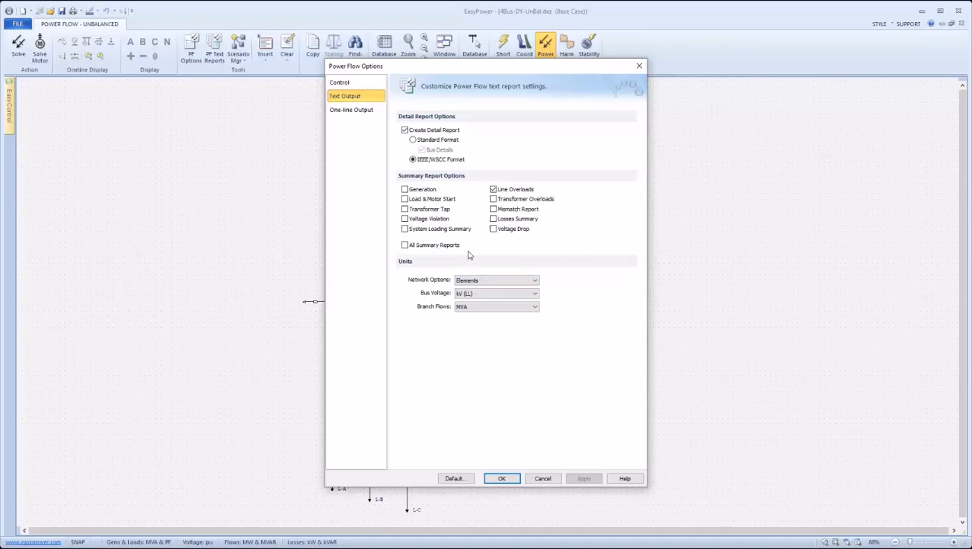
pyautogui.moveTo(425, 295)
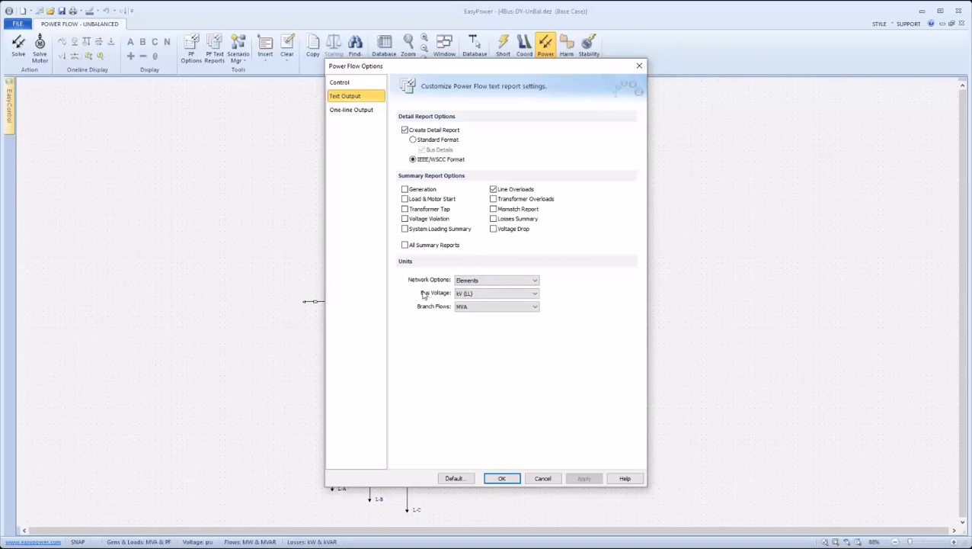
pyautogui.moveTo(425, 297)
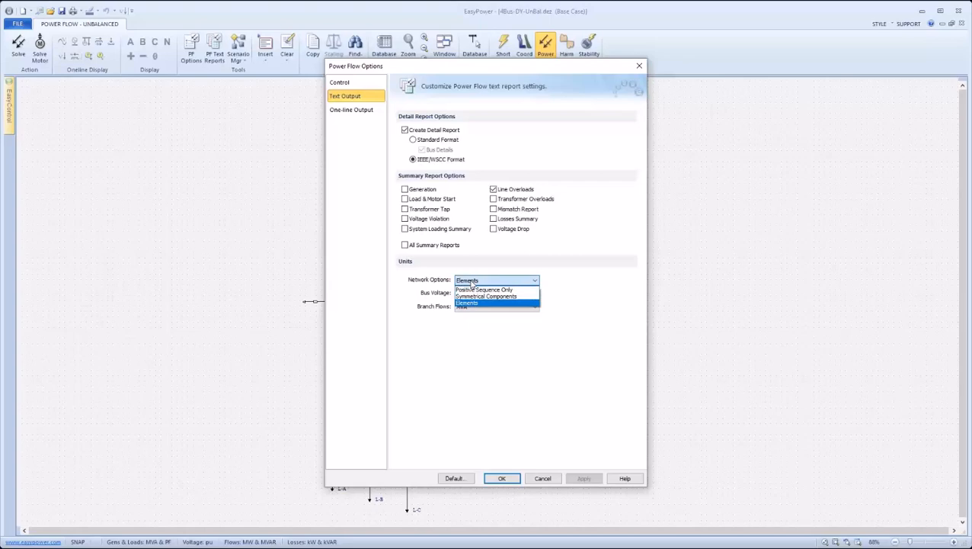
pyautogui.moveTo(487, 296)
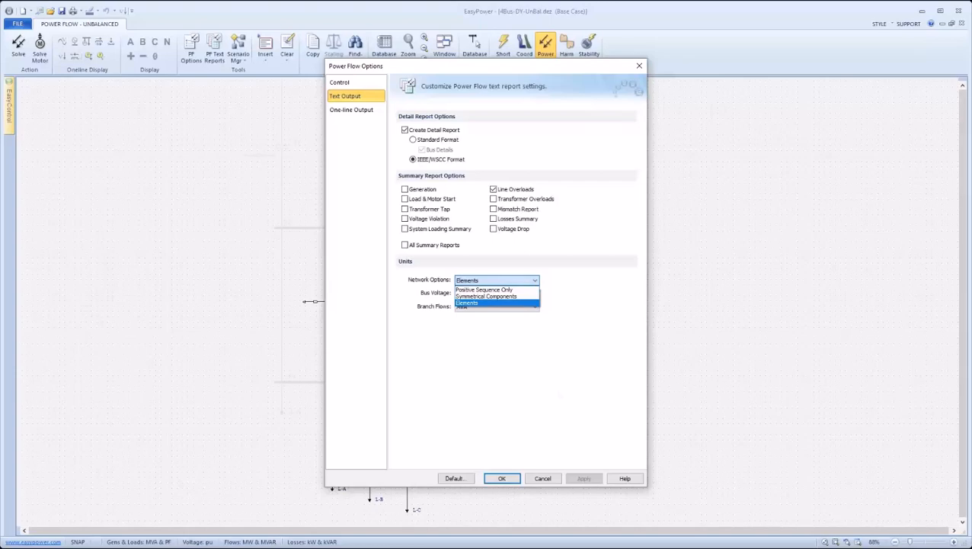
pyautogui.click(501, 478)
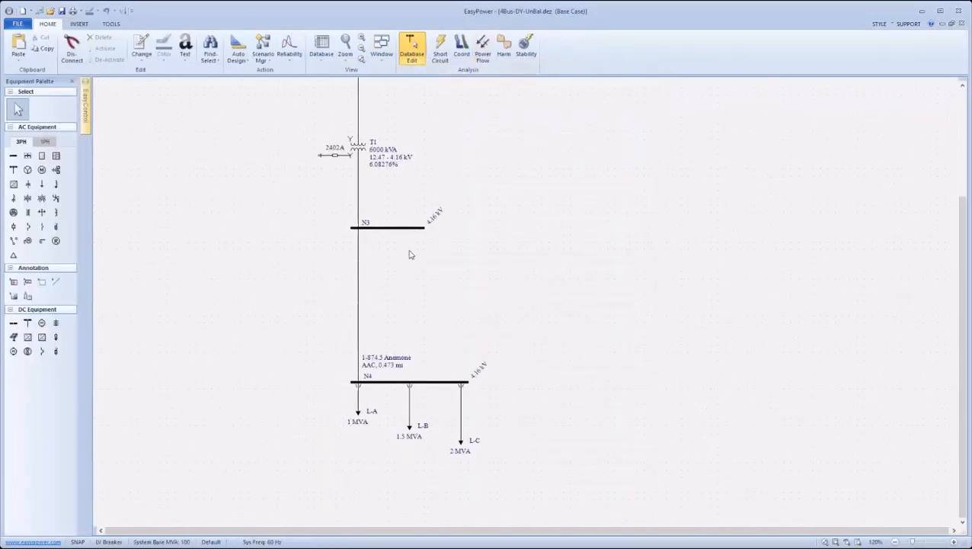
pyautogui.moveTo(496, 481)
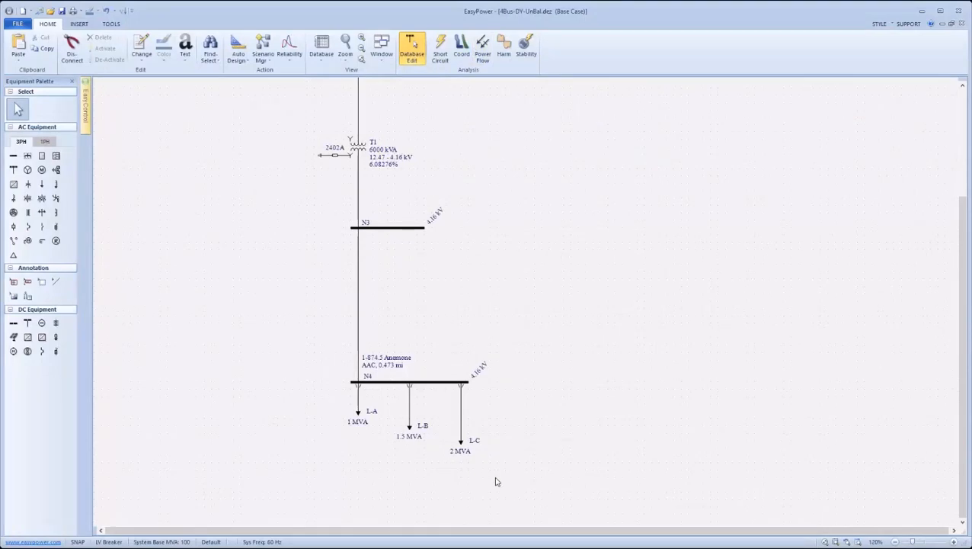
# - Switch from the Database Edit ribbon back to the Power Flow - Unbalanced ribbon
pyautogui.moveTo(496, 481); pyautogui.dragTo(324, 391)
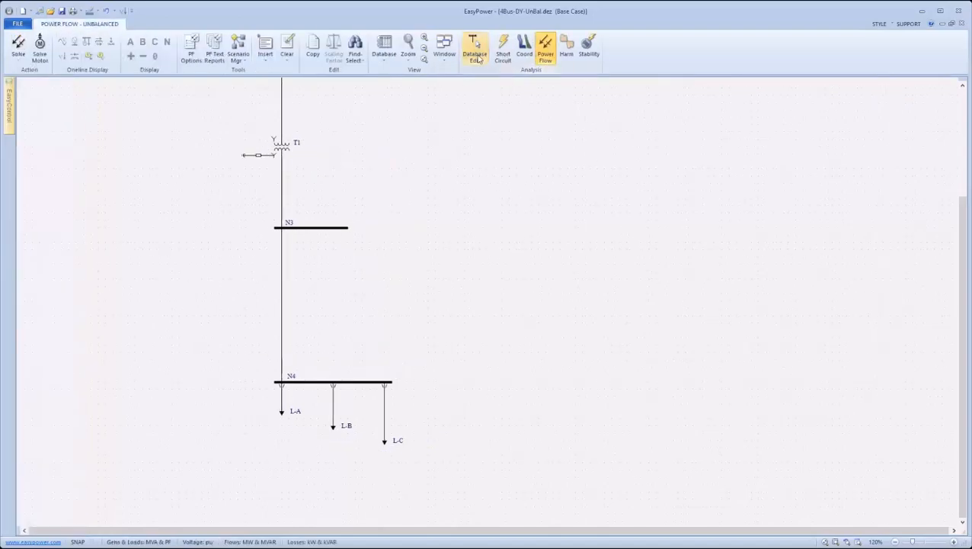
# - Solve the unbalanced power flow and toggle percentage, loss and branch annotations on the one-line
pyautogui.click(546, 46)
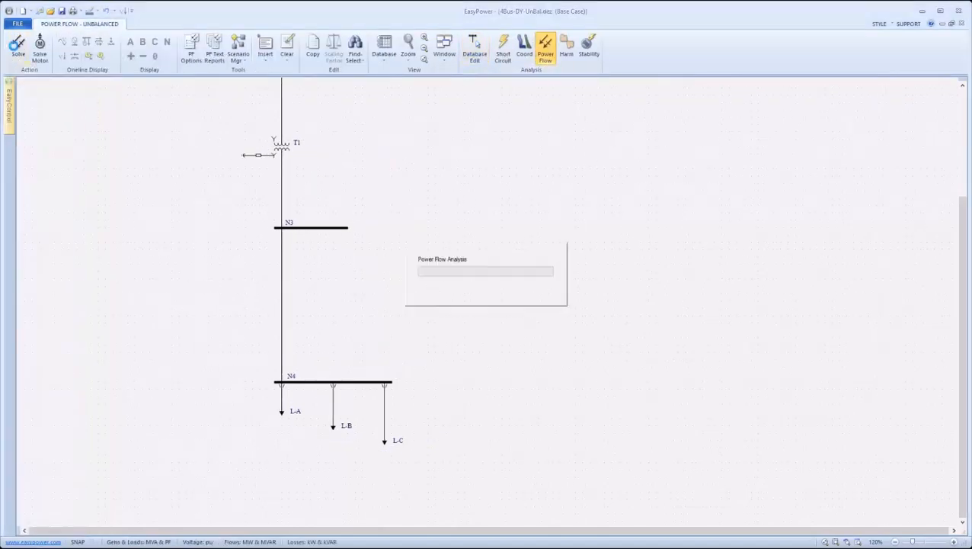
pyautogui.click(19, 43)
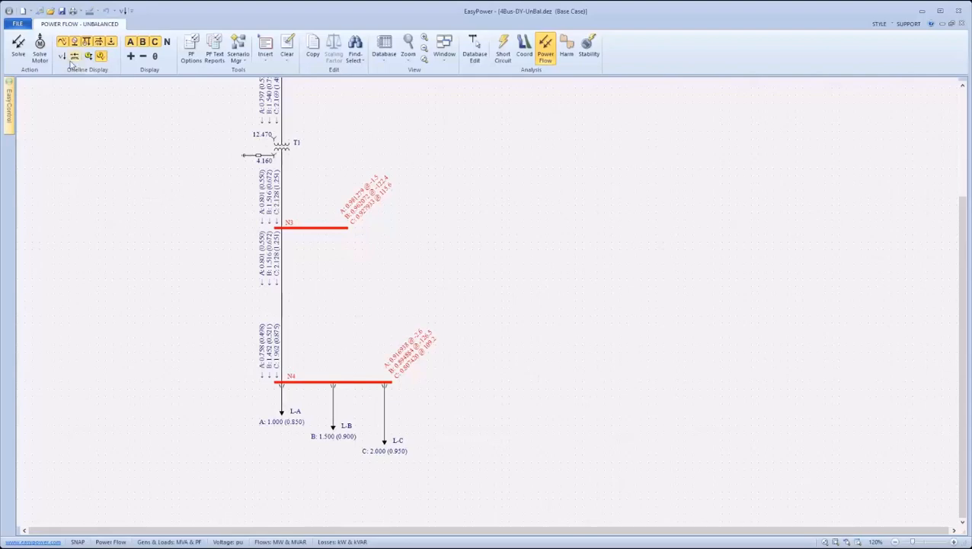
pyautogui.click(63, 56)
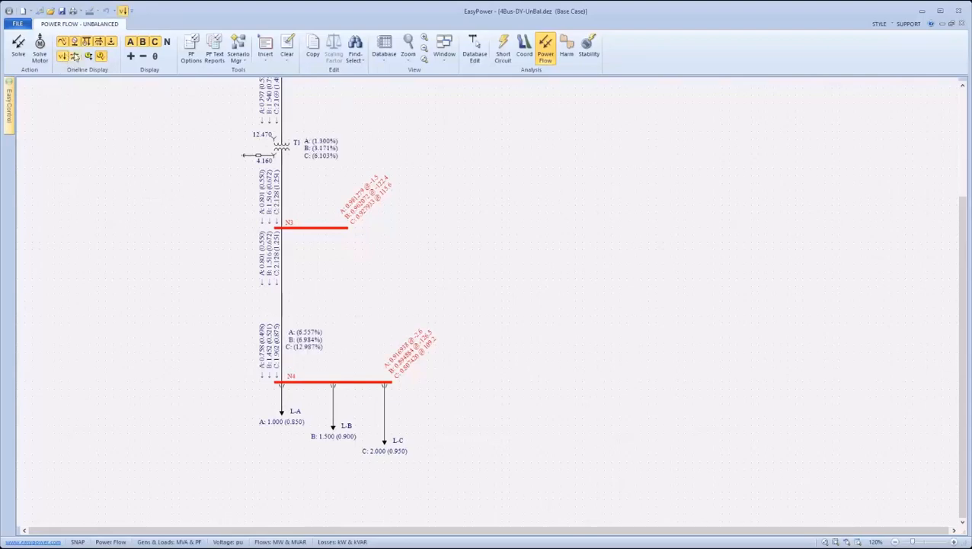
pyautogui.click(89, 56)
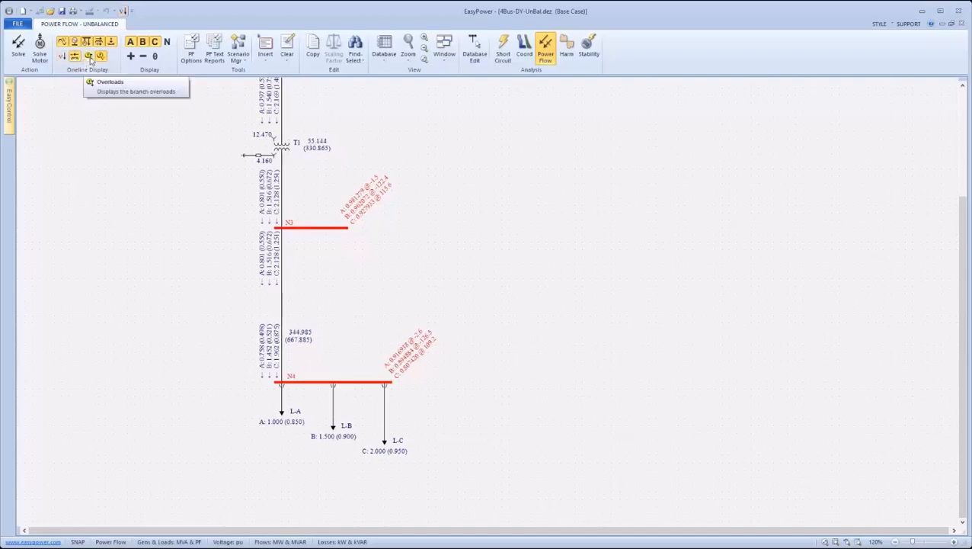
pyautogui.click(100, 56)
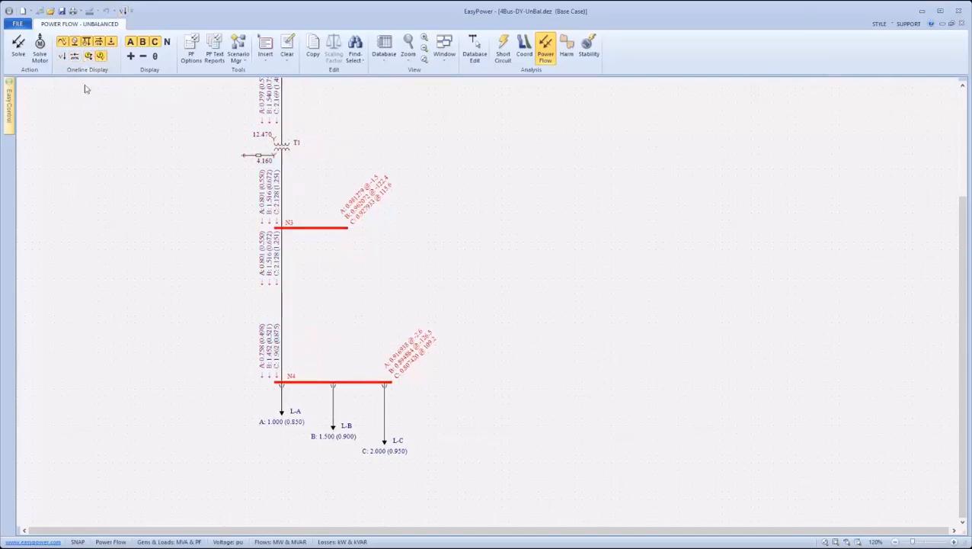
pyautogui.moveTo(101, 56)
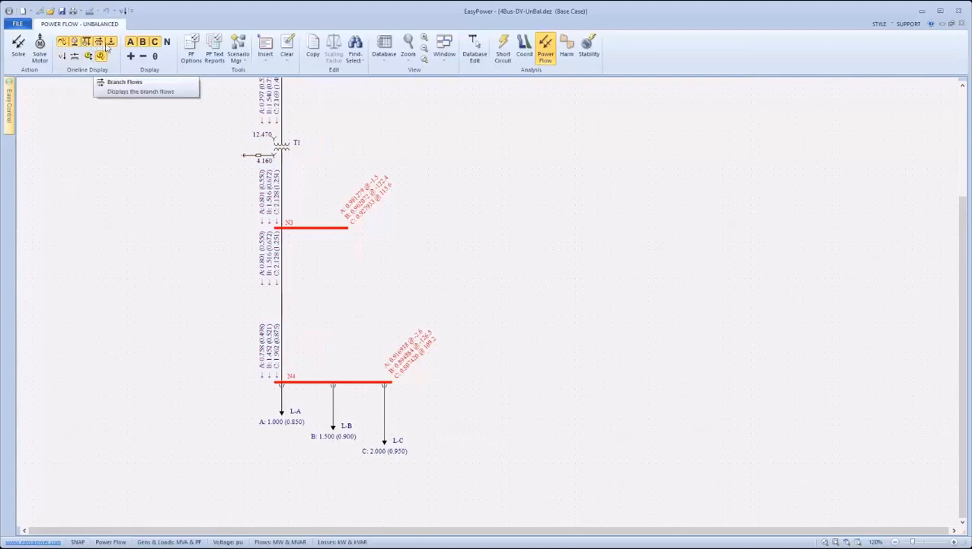
pyautogui.moveTo(111, 48)
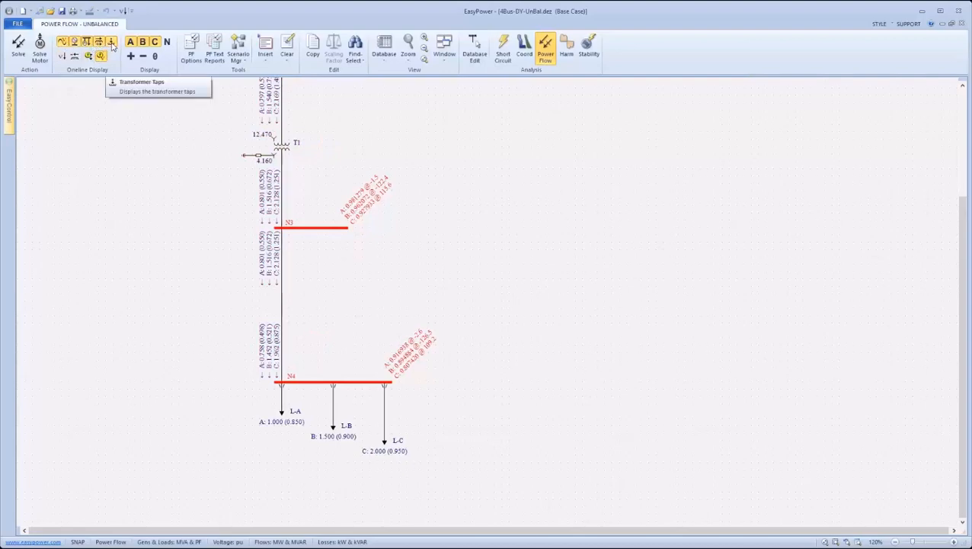
pyautogui.moveTo(131, 41)
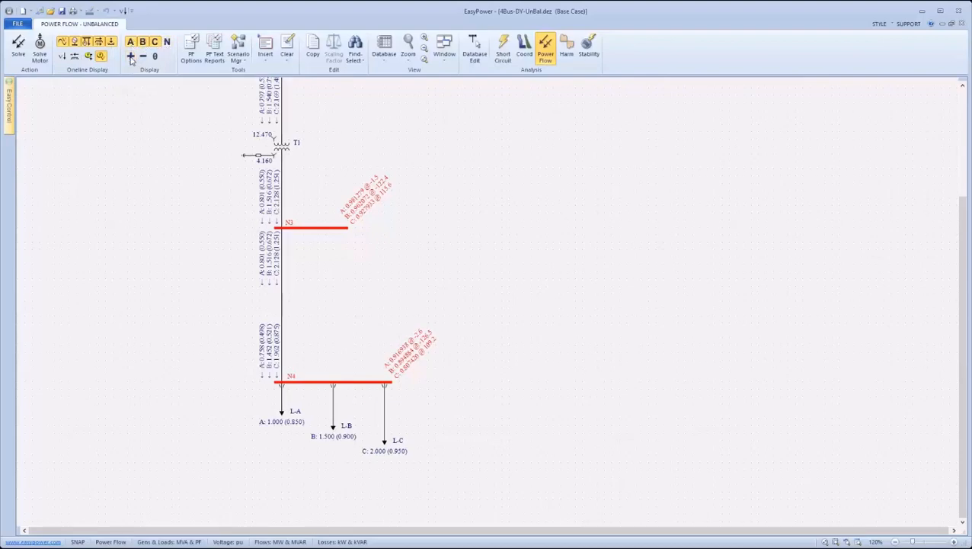
pyautogui.click(130, 55)
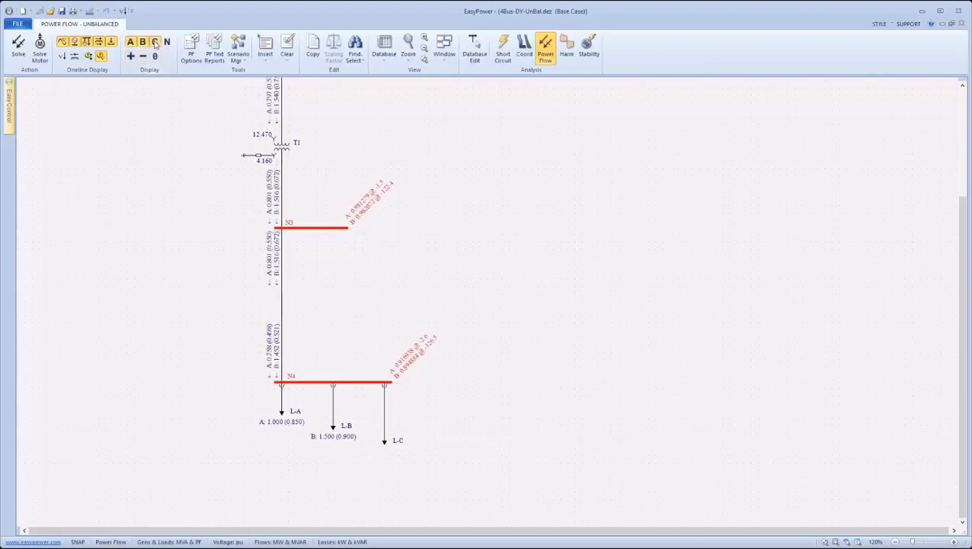
pyautogui.click(155, 42)
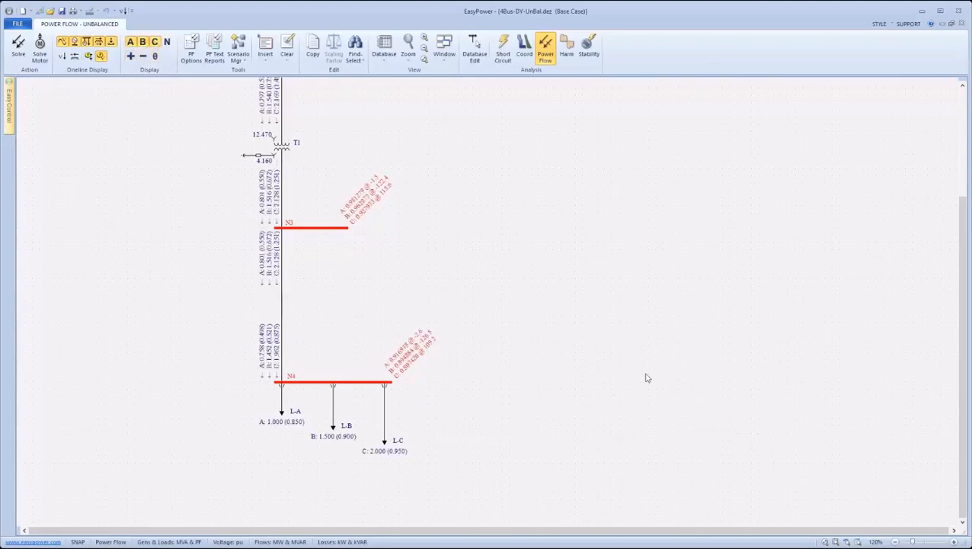
pyautogui.moveTo(419, 405)
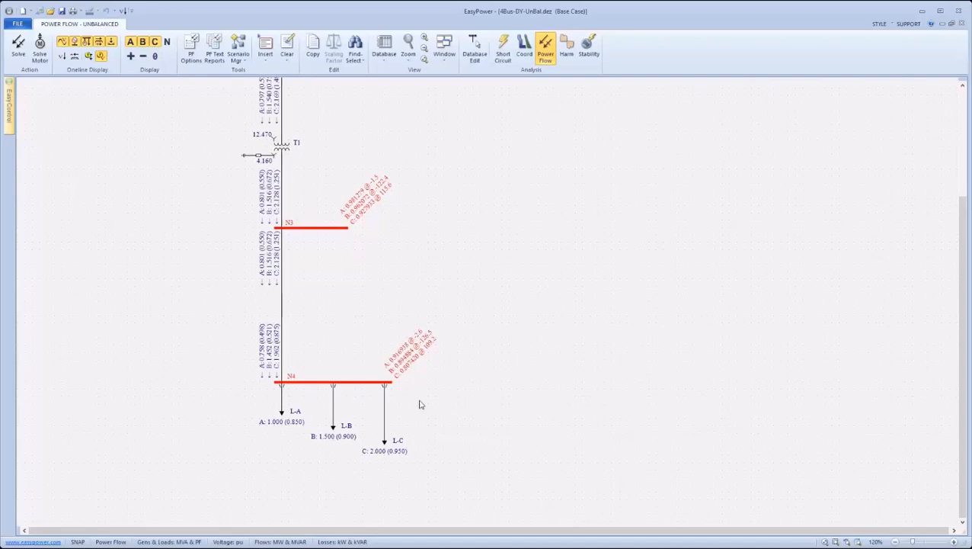
pyautogui.moveTo(356, 371)
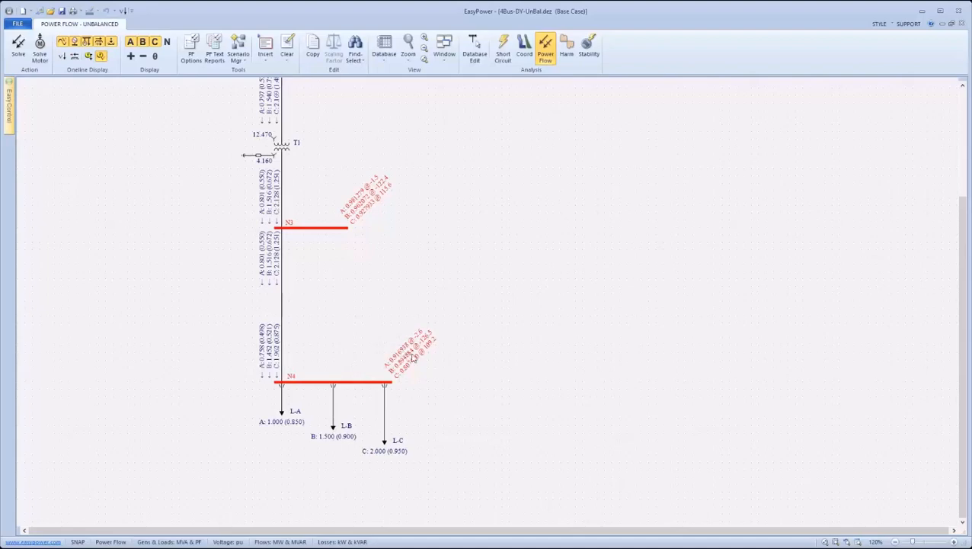
pyautogui.moveTo(416, 359)
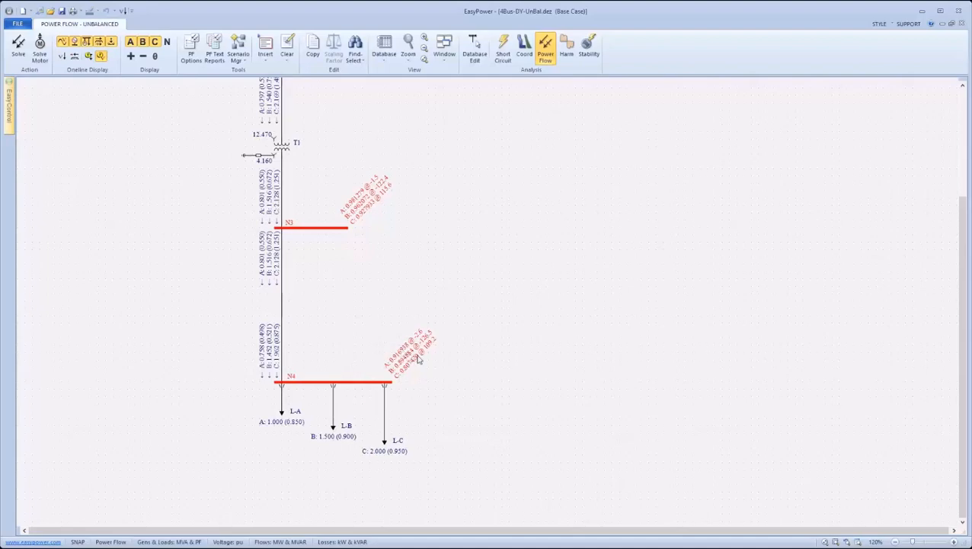
pyautogui.moveTo(429, 382)
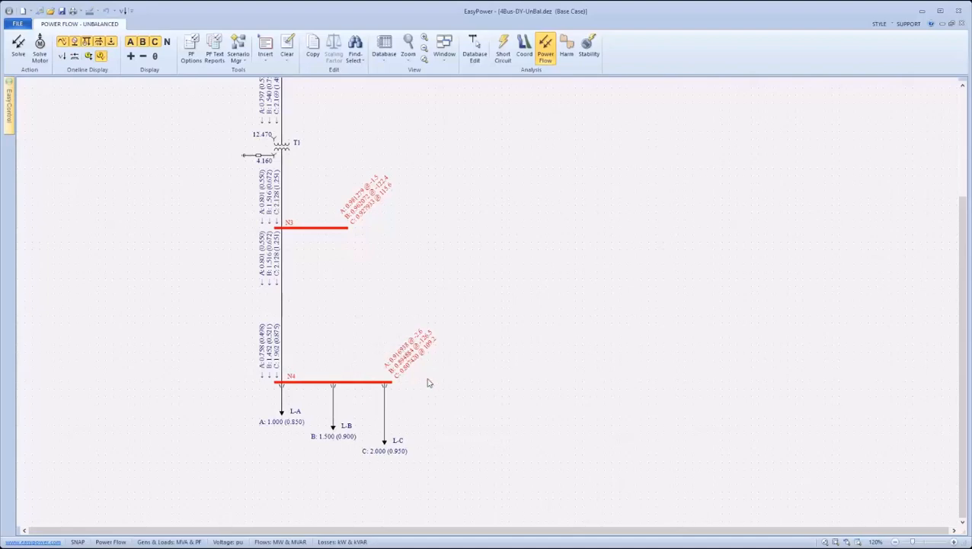
pyautogui.moveTo(355, 252)
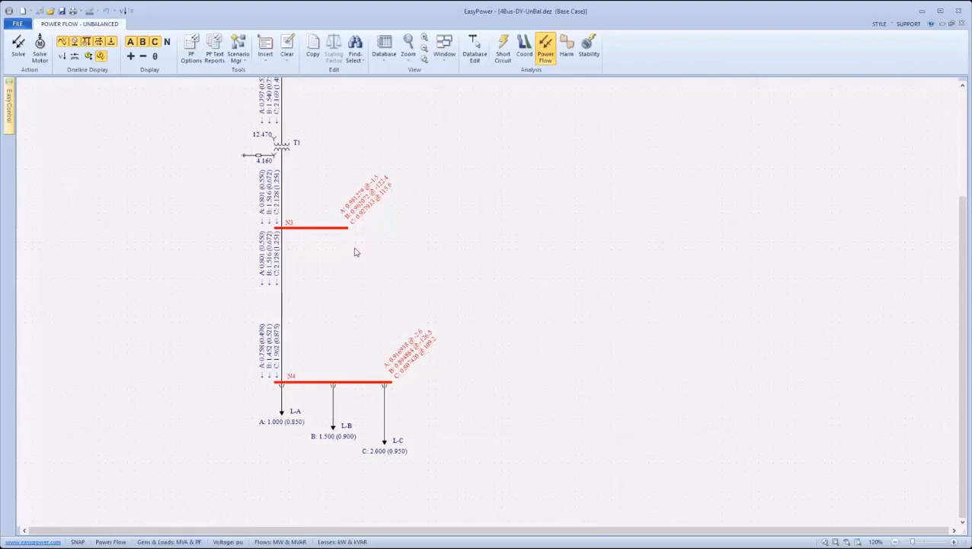
pyautogui.moveTo(349, 275)
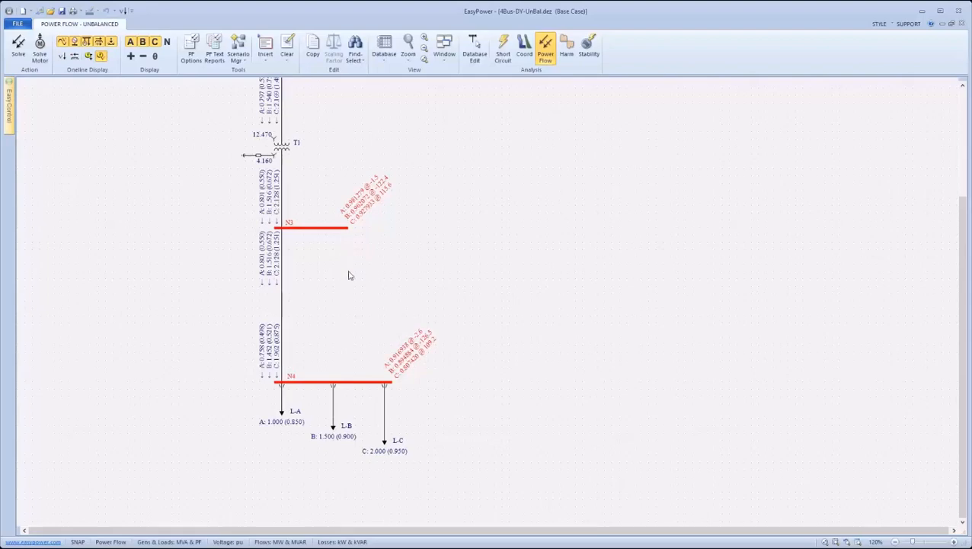
pyautogui.moveTo(339, 366)
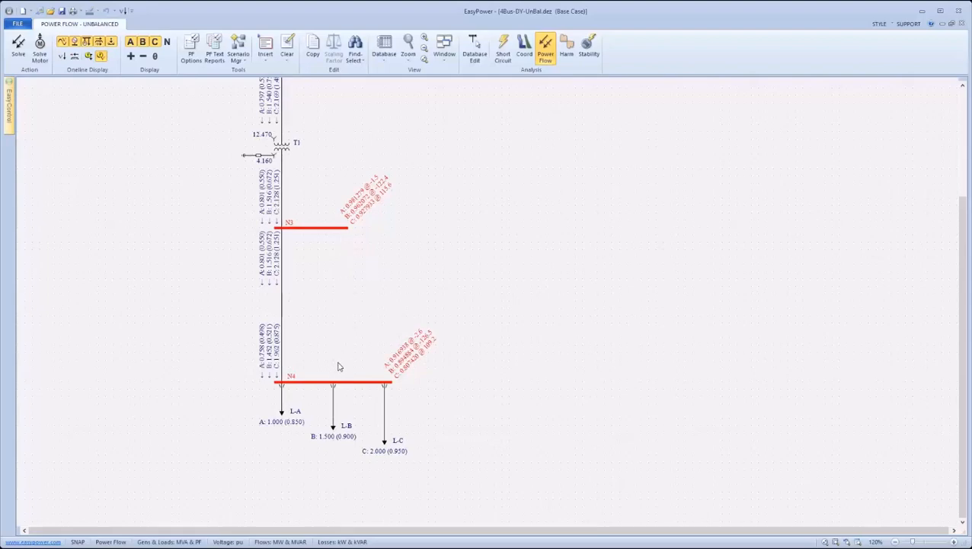
pyautogui.moveTo(336, 374)
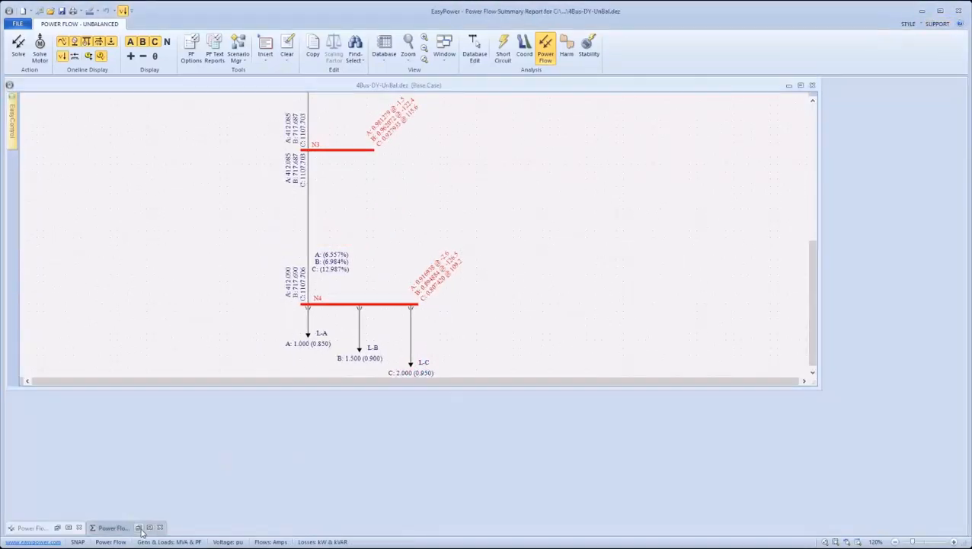
# - Open the Power Flow Summary Report showing LINE2 N3–N4 overloaded at 116.6%
pyautogui.click(140, 527)
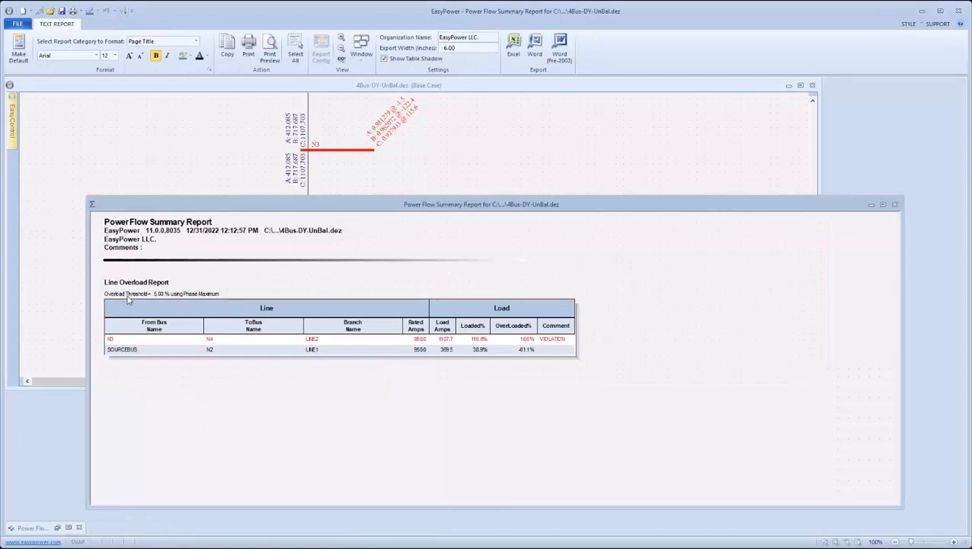
pyautogui.moveTo(176, 298)
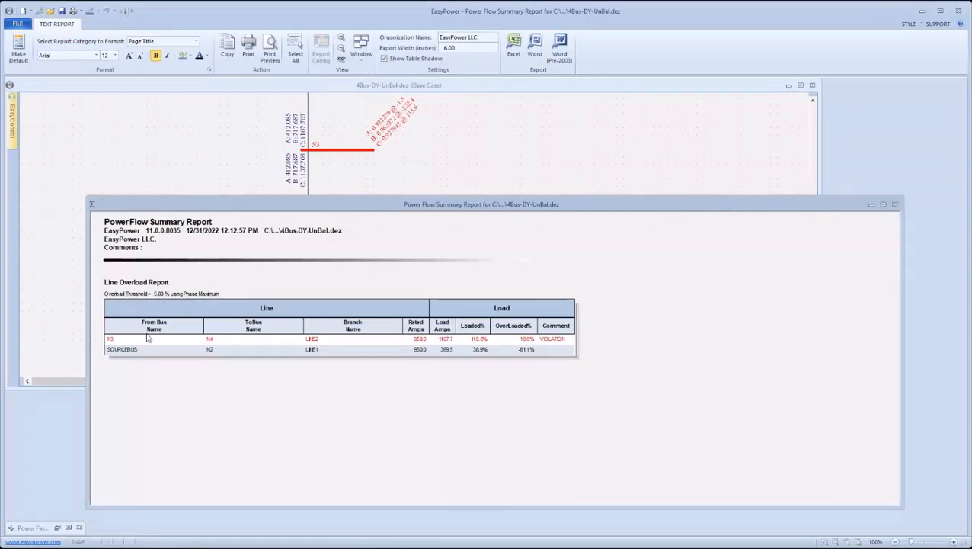
pyautogui.moveTo(124, 344)
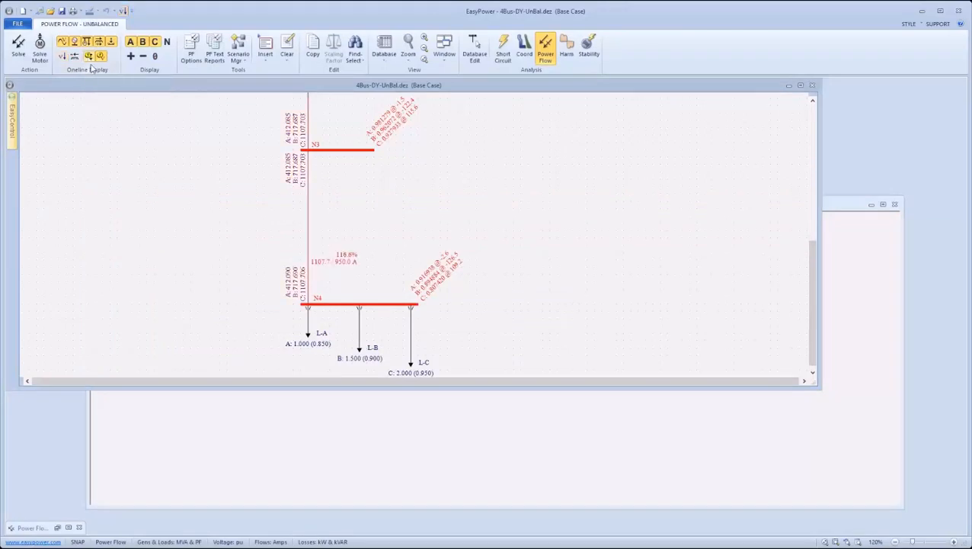
pyautogui.click(190, 49)
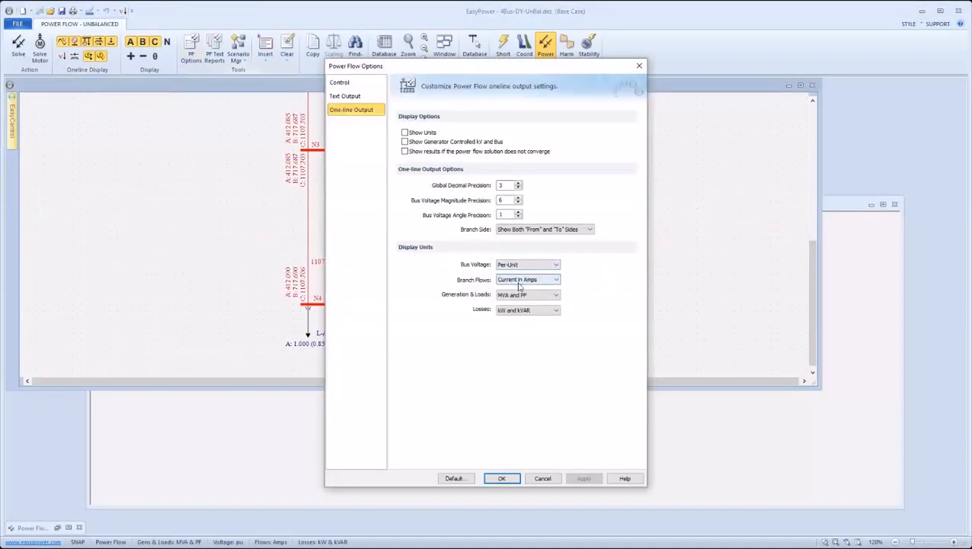
pyautogui.click(501, 478)
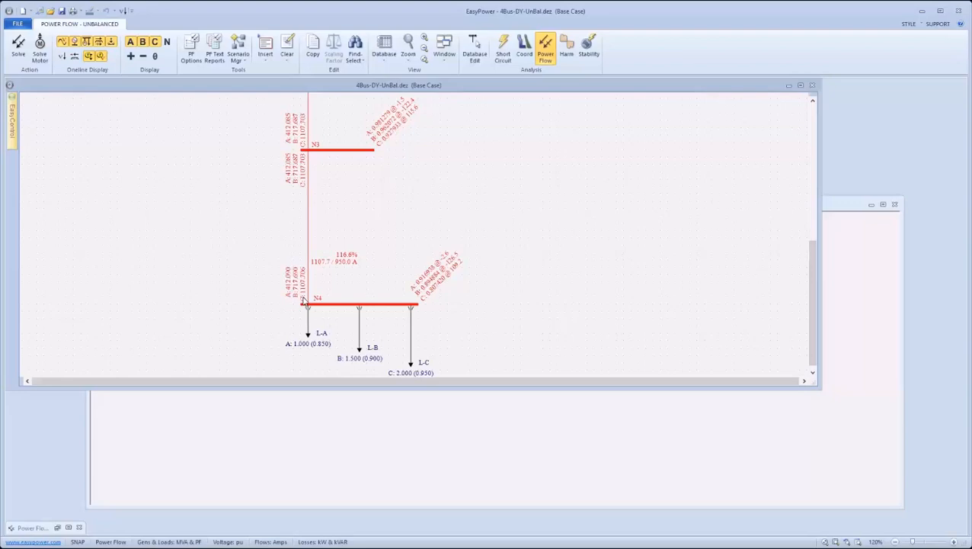
pyautogui.moveTo(371, 270)
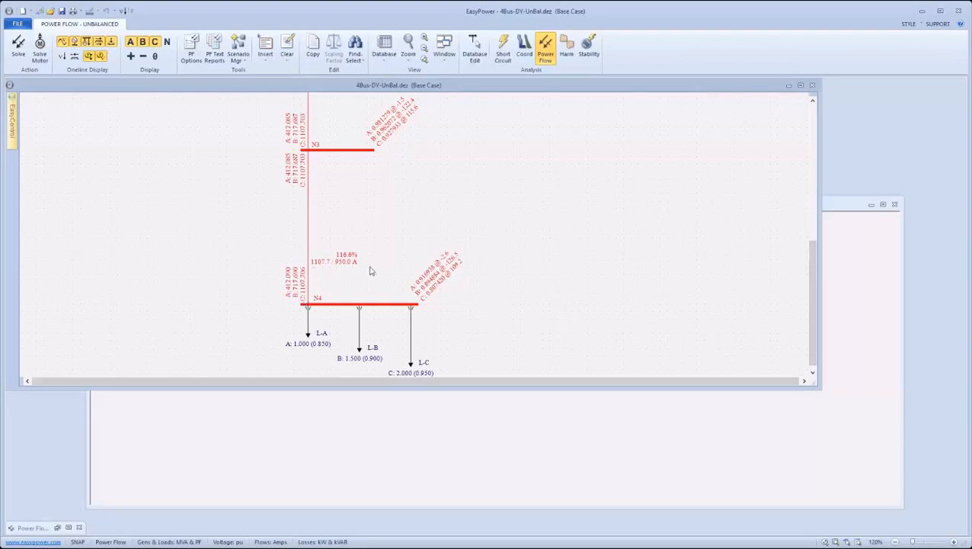
pyautogui.moveTo(365, 260)
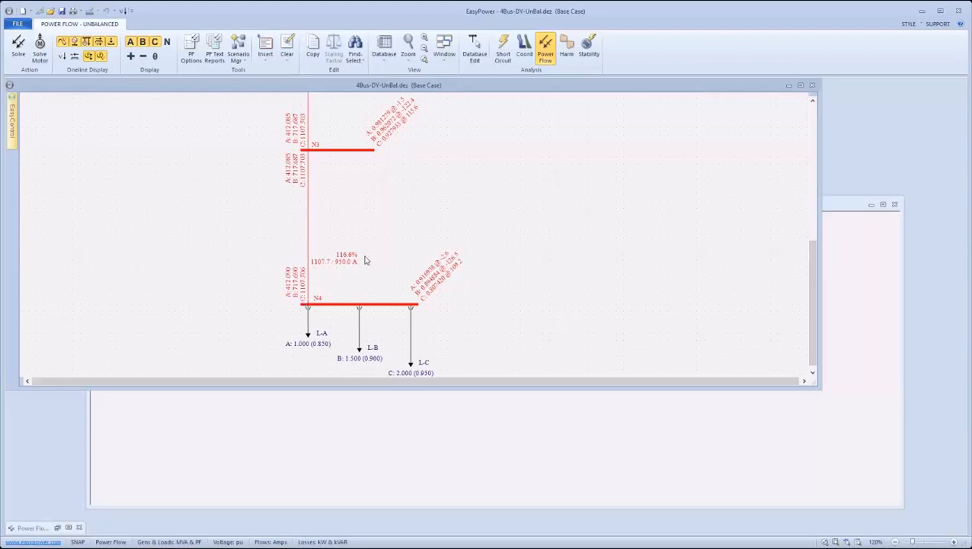